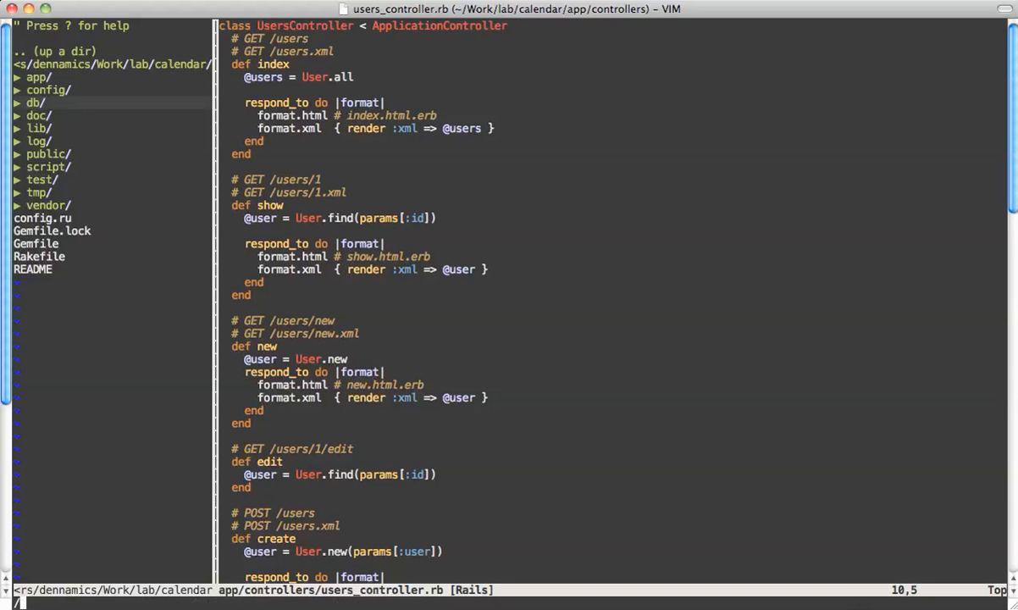
type("/@user")
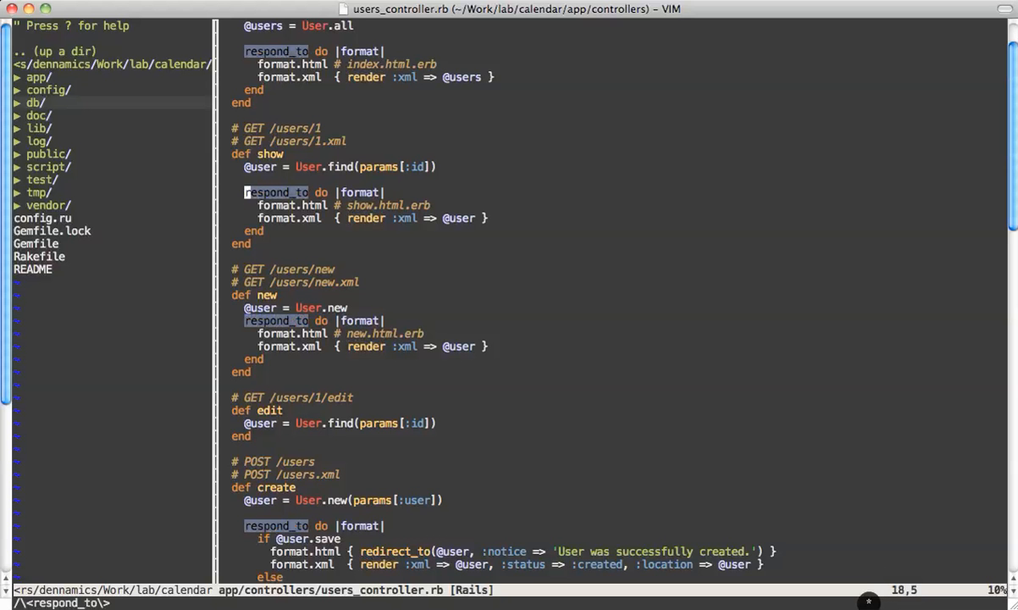
Step back through the respond_to matches to the call in the show action.
key("N")
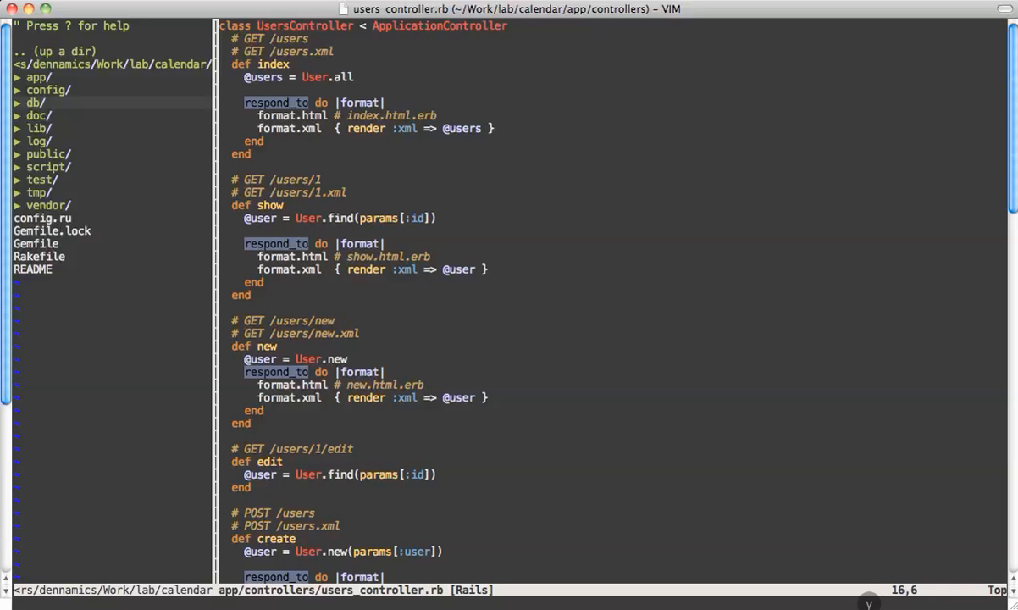
Enter ':Ack user' on the command line without running it.
type(":Ack")
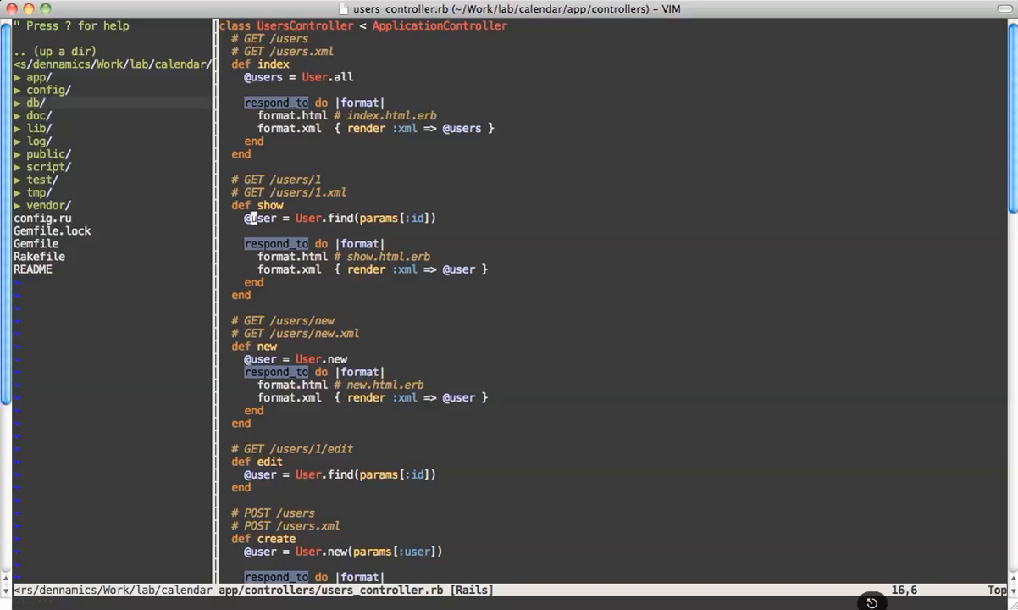
type(":Ack user")
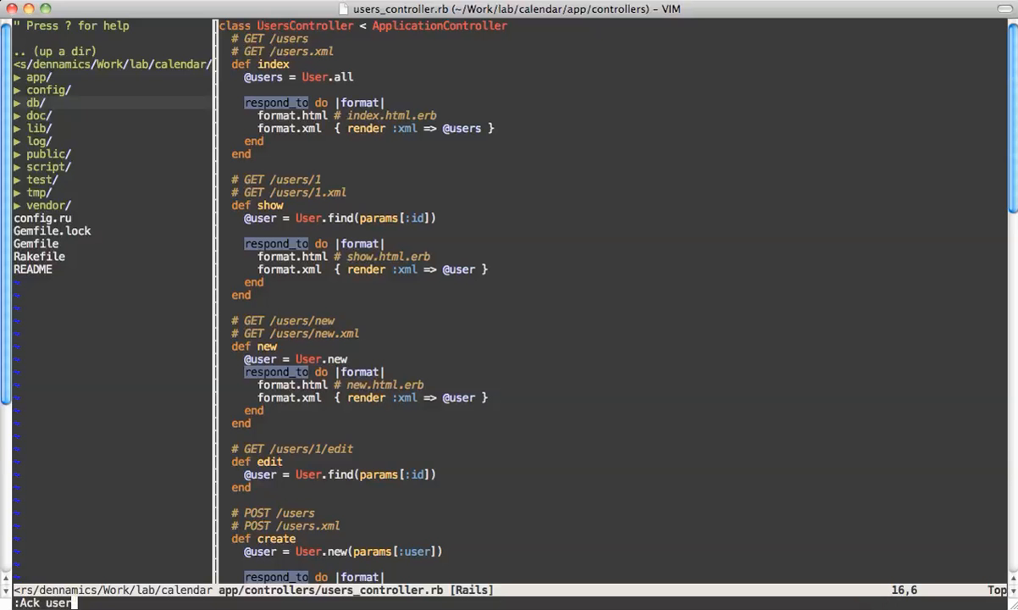
Run ':Ack user' to list matches in views, migrations, routes and JavaScript.
key("Return")
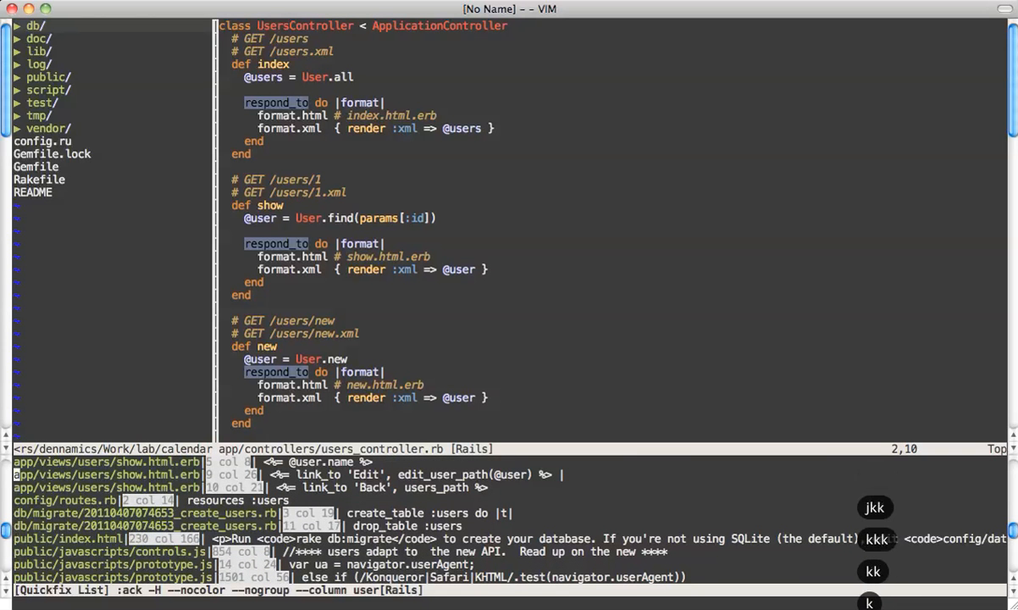
Scroll the quickfix results down to the users controller test matches.
scroll("down", 3)
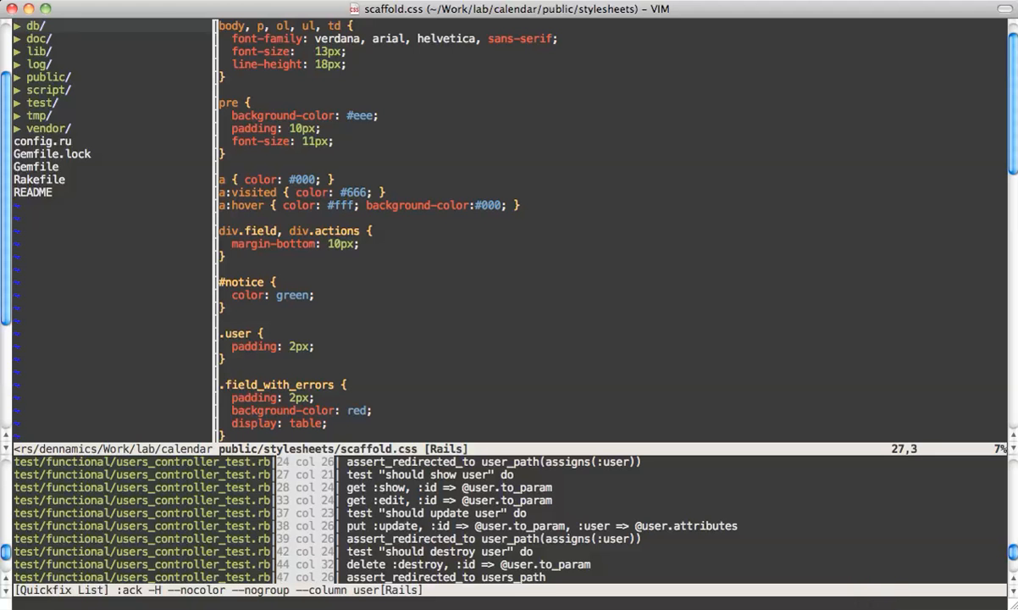
Run ':Ack user --ruby' and scroll through the Ruby-only results.
type(":Ack")
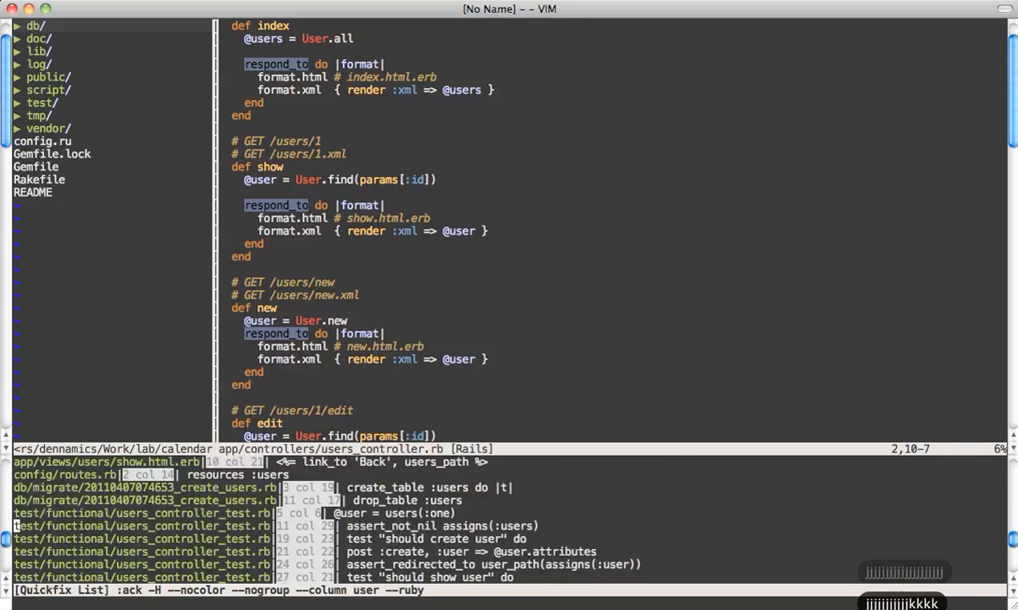
scroll("down", 3)
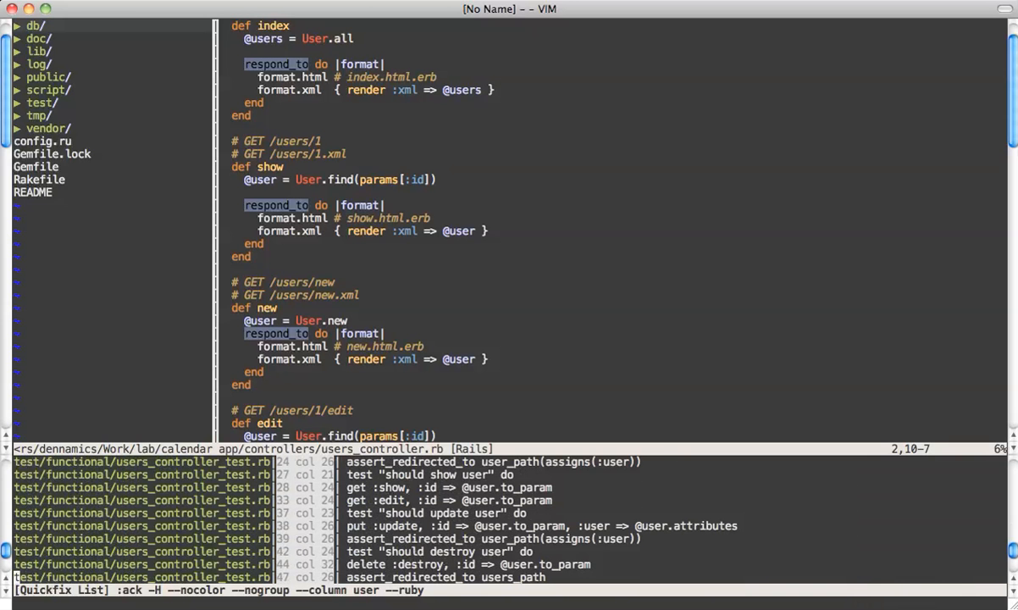
Type a new ':Ack user' search above the Ruby-only results.
type(":Ack")
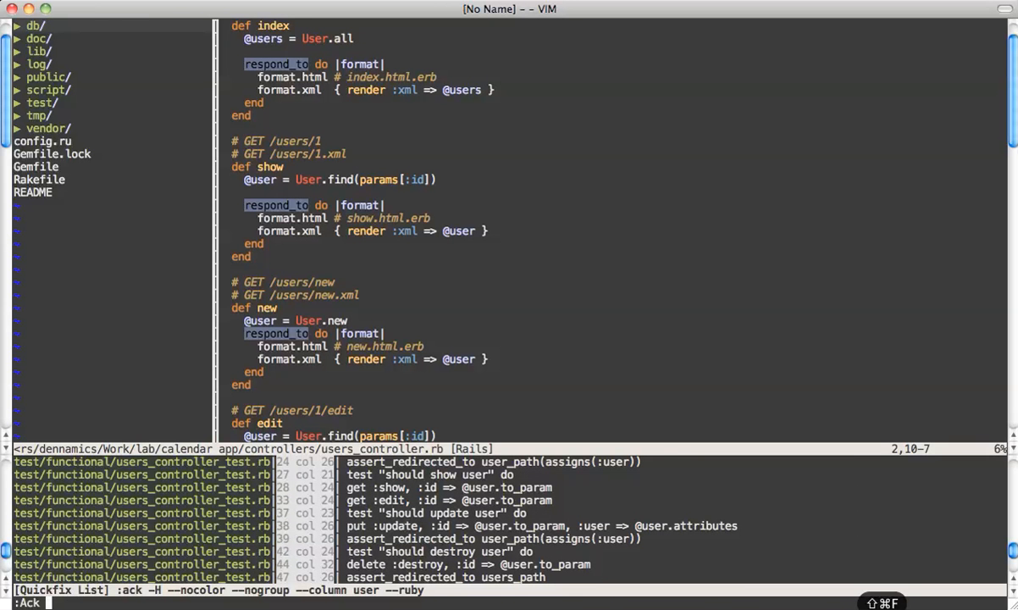
type("user")
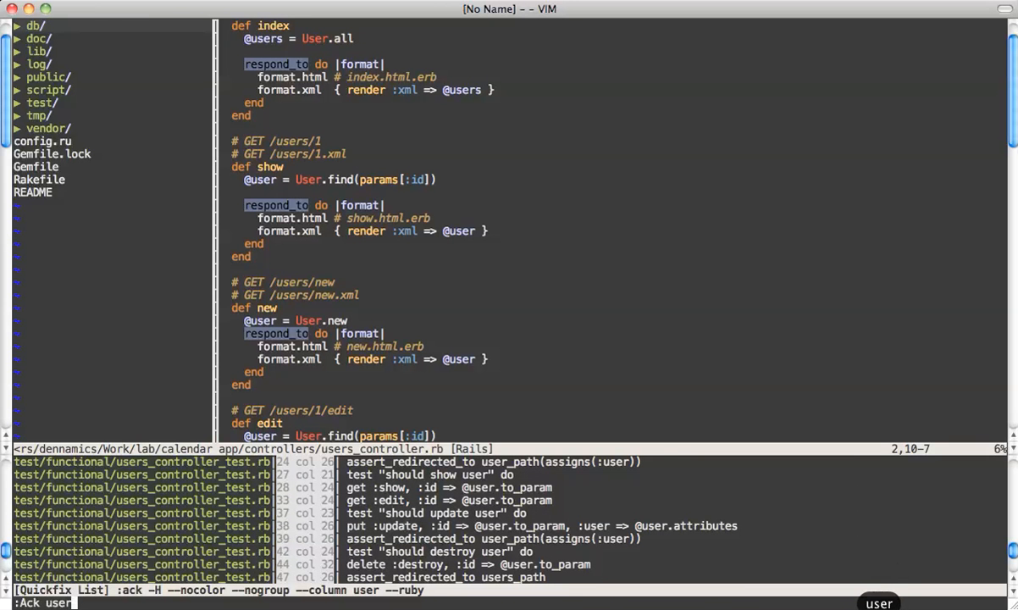